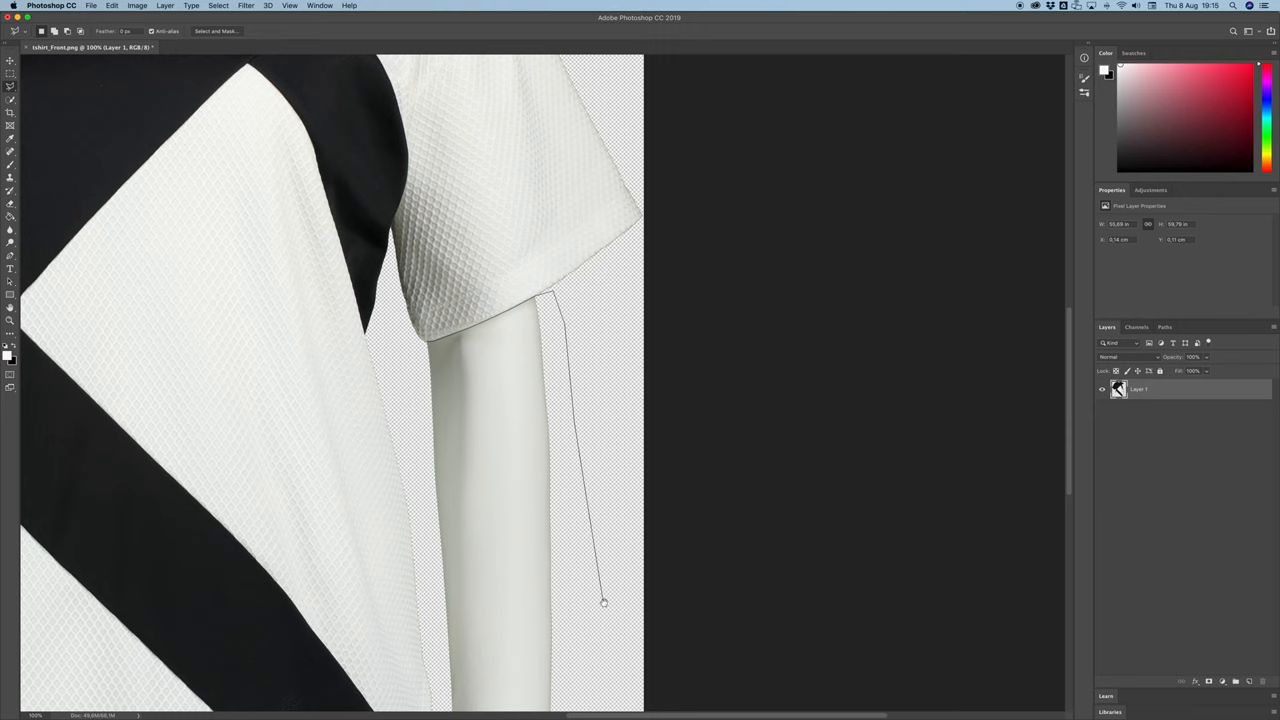
Step: Zoom the view out to fit the cut-out T-shirt on screen
scroll("down", 3)
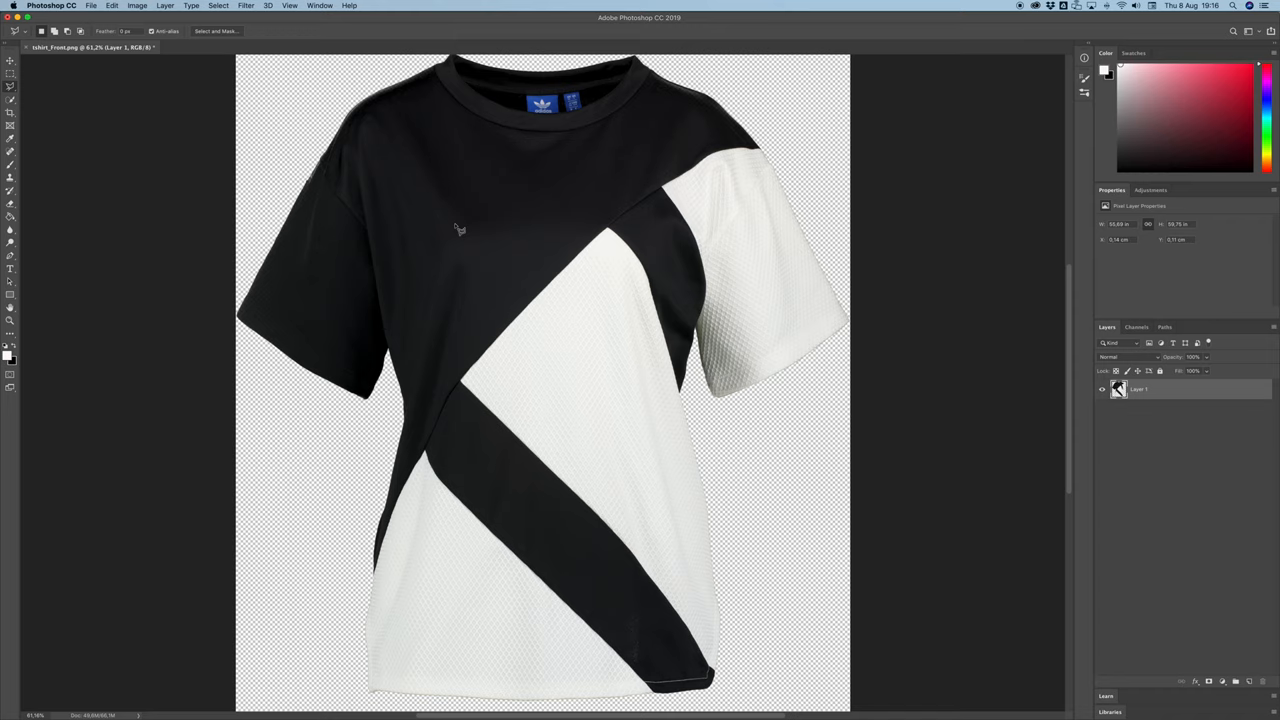
mouse_move(1250, 672)
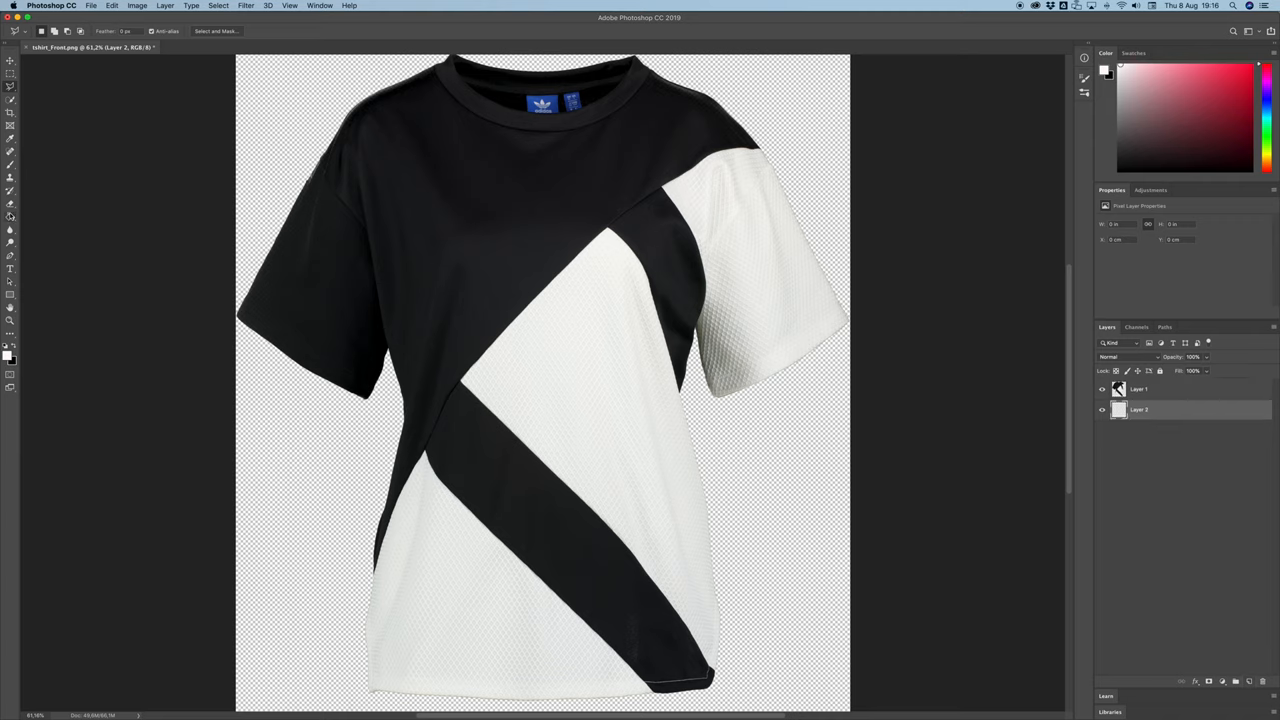
Step: Select the Paint Bucket tool ready to fill the new Layer 2 beneath the shirt
left_click(10, 216)
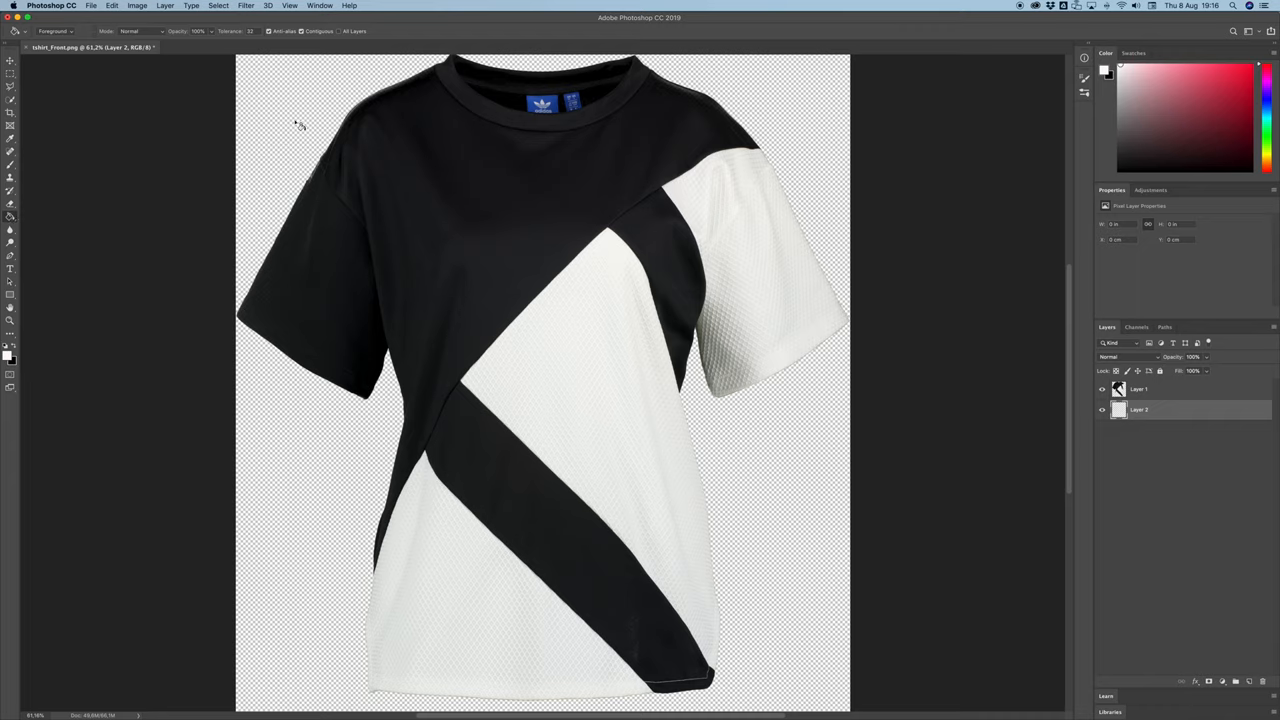